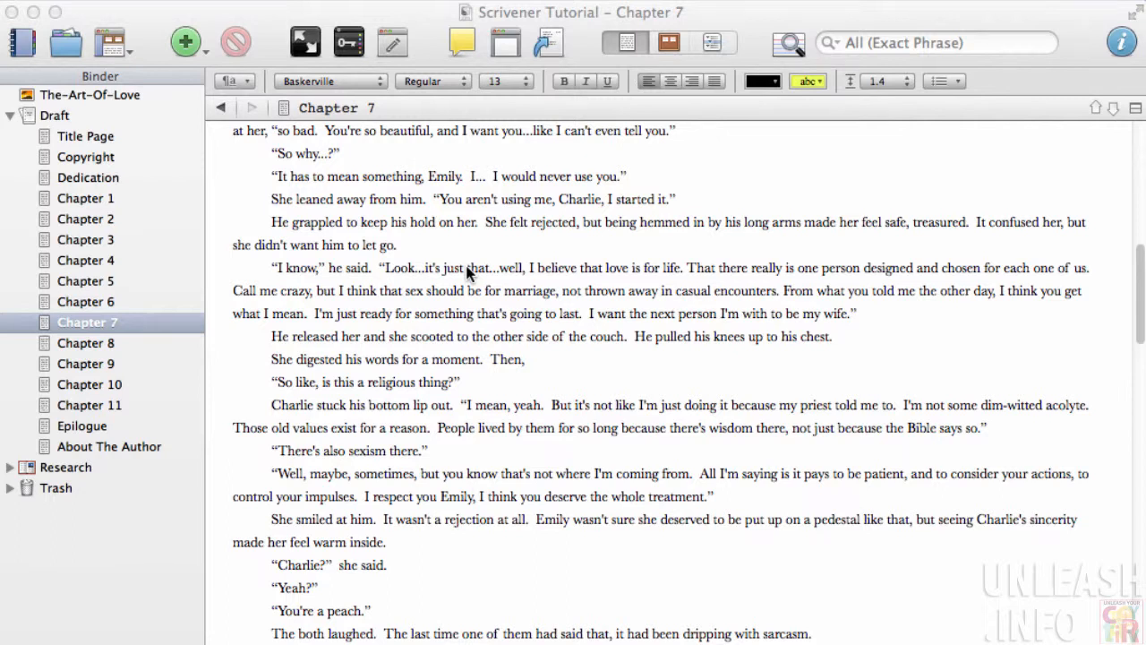
{"action": "mouse_move", "coordinate": [506, 309]}
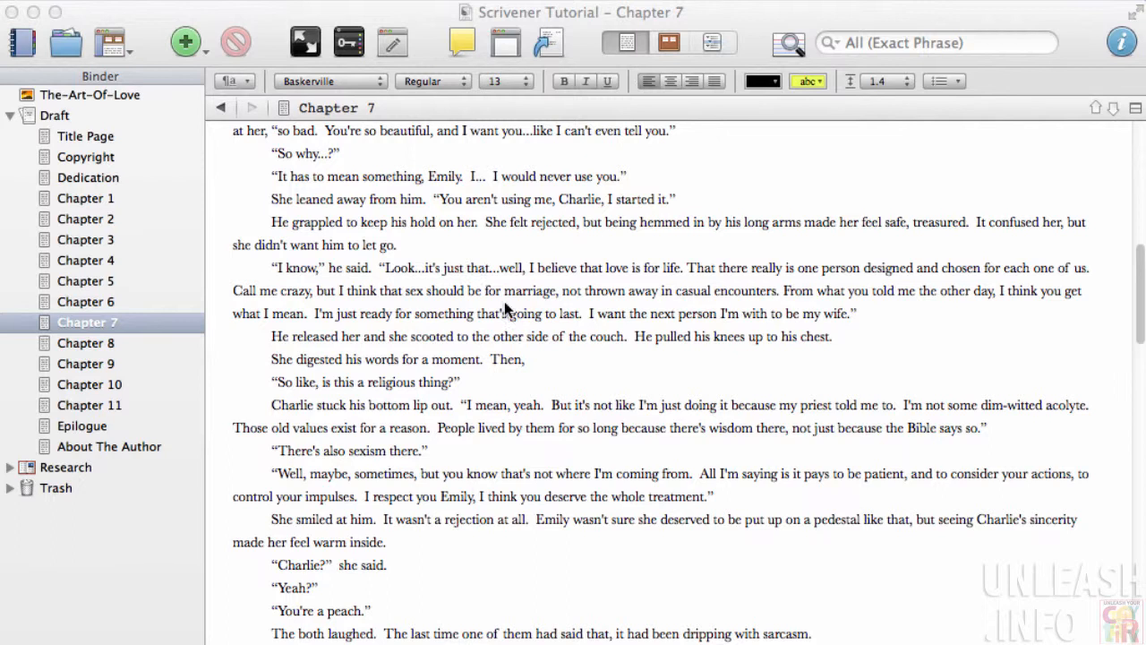
{"action": "mouse_move", "coordinate": [616, 276]}
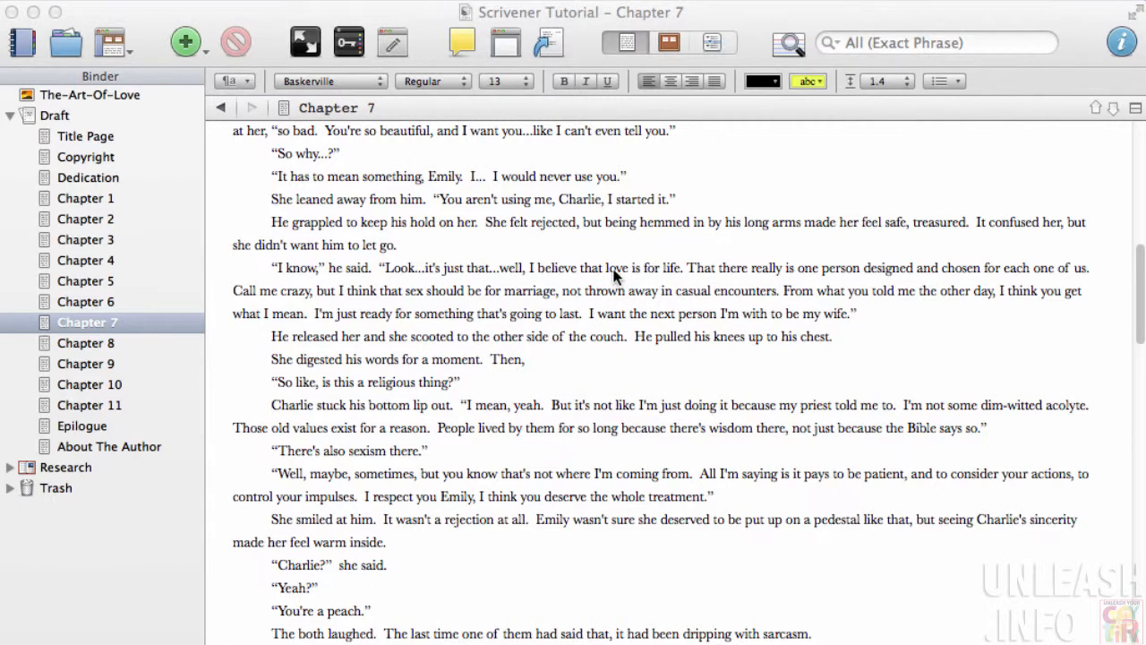
Select the word 'love' in Charlie's line that love is for life
{"action": "double_click", "coordinate": [616, 268]}
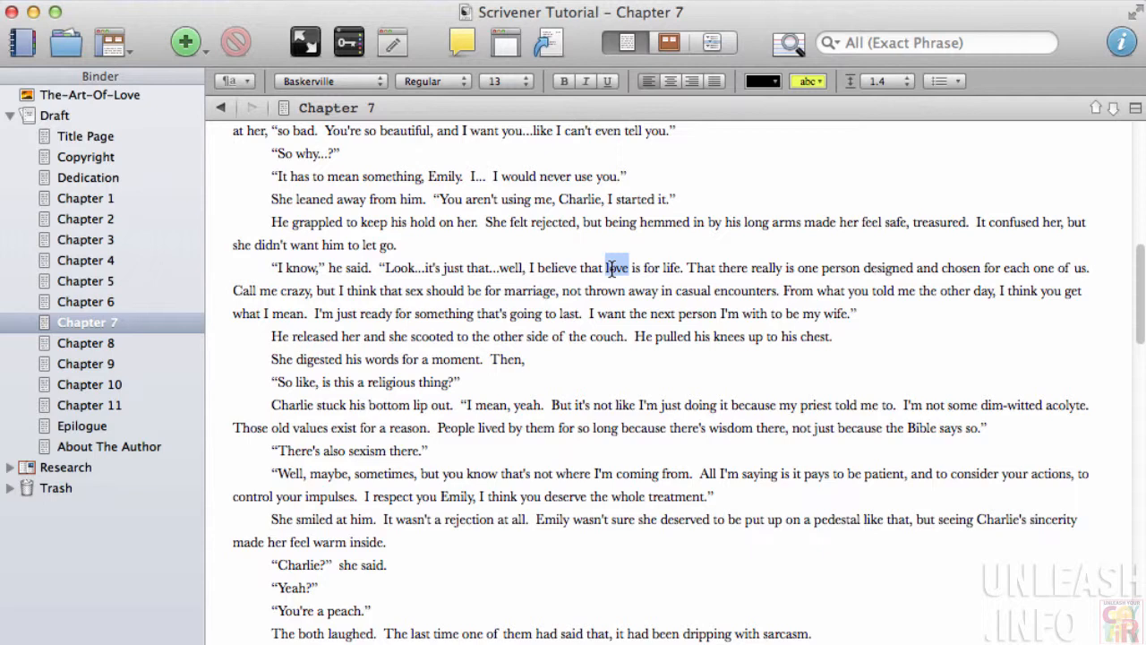
Bring up the context menu for the selected word 'love' to look it up
{"action": "right_click", "coordinate": [615, 266]}
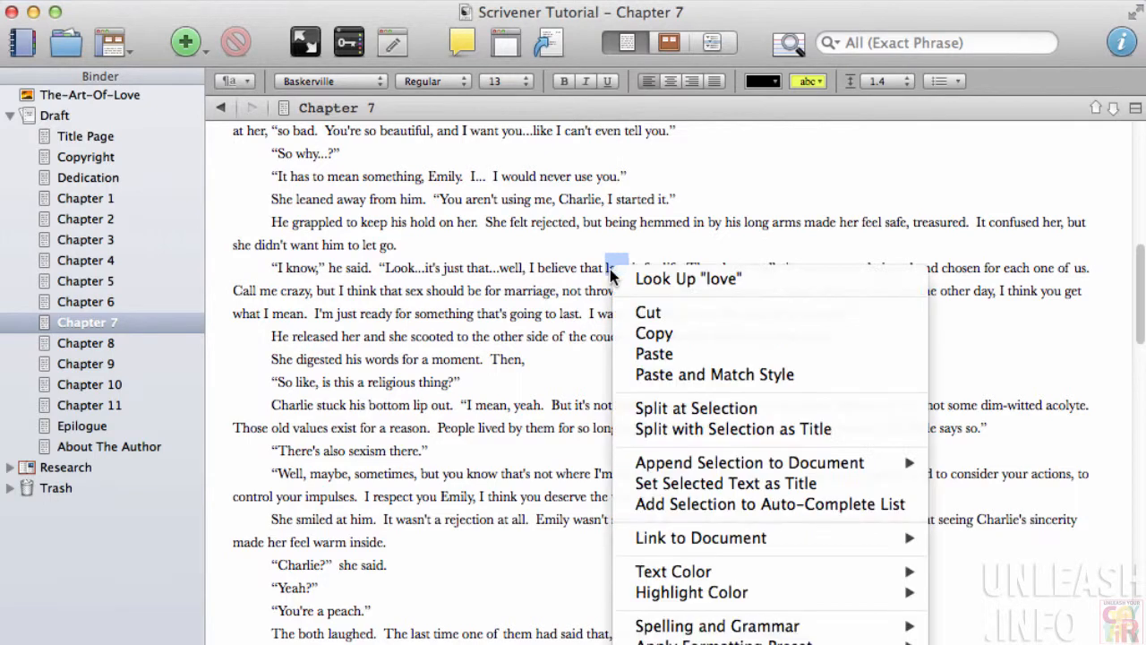
{"action": "mouse_move", "coordinate": [686, 278]}
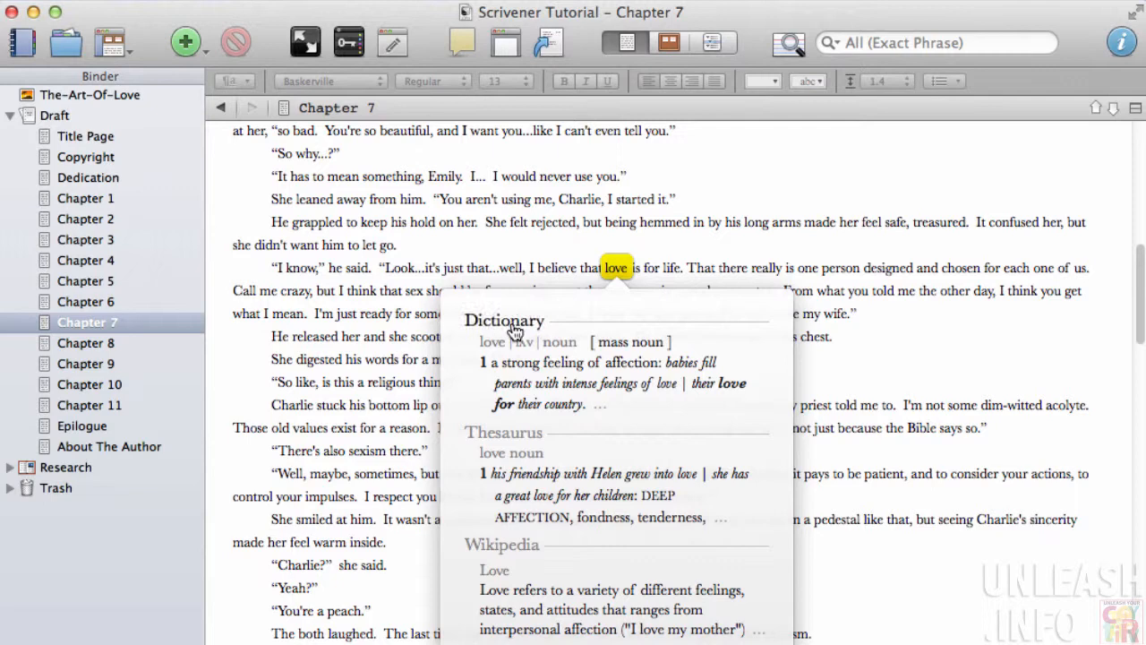
{"action": "mouse_move", "coordinate": [517, 440]}
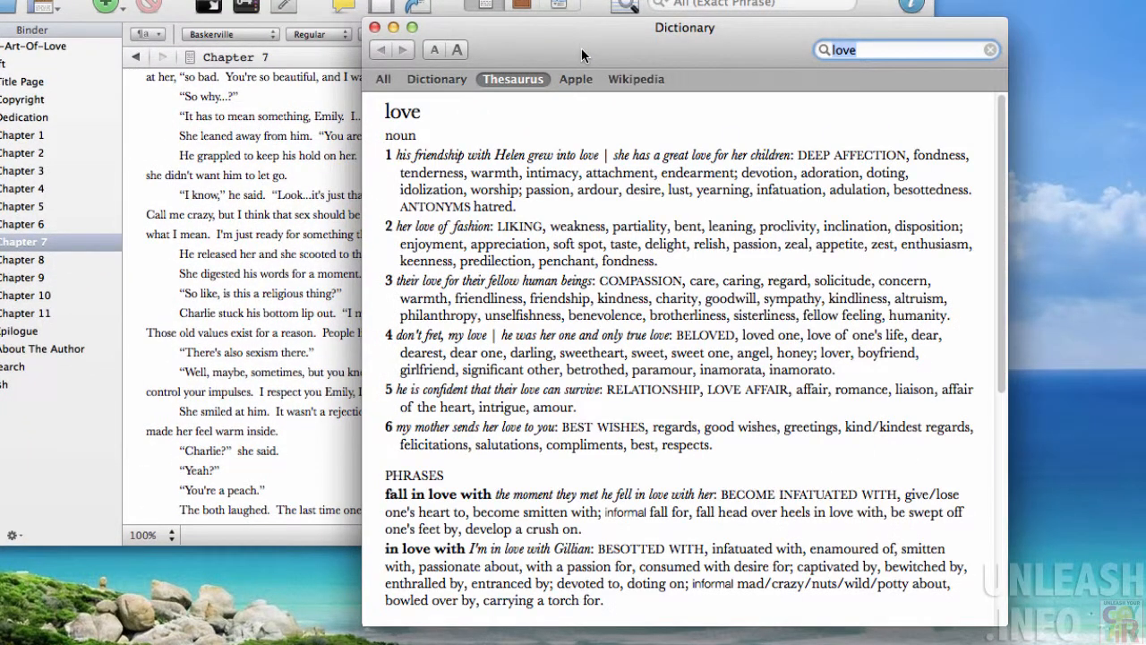
{"action": "left_click", "coordinate": [436, 79]}
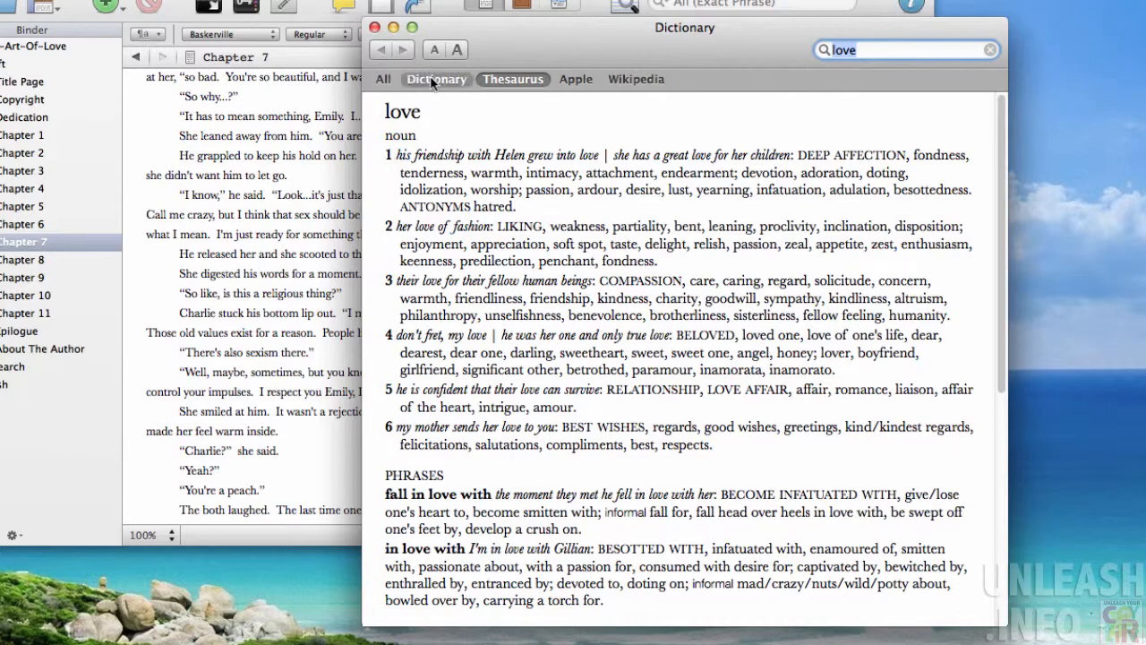
{"action": "left_click", "coordinate": [514, 79]}
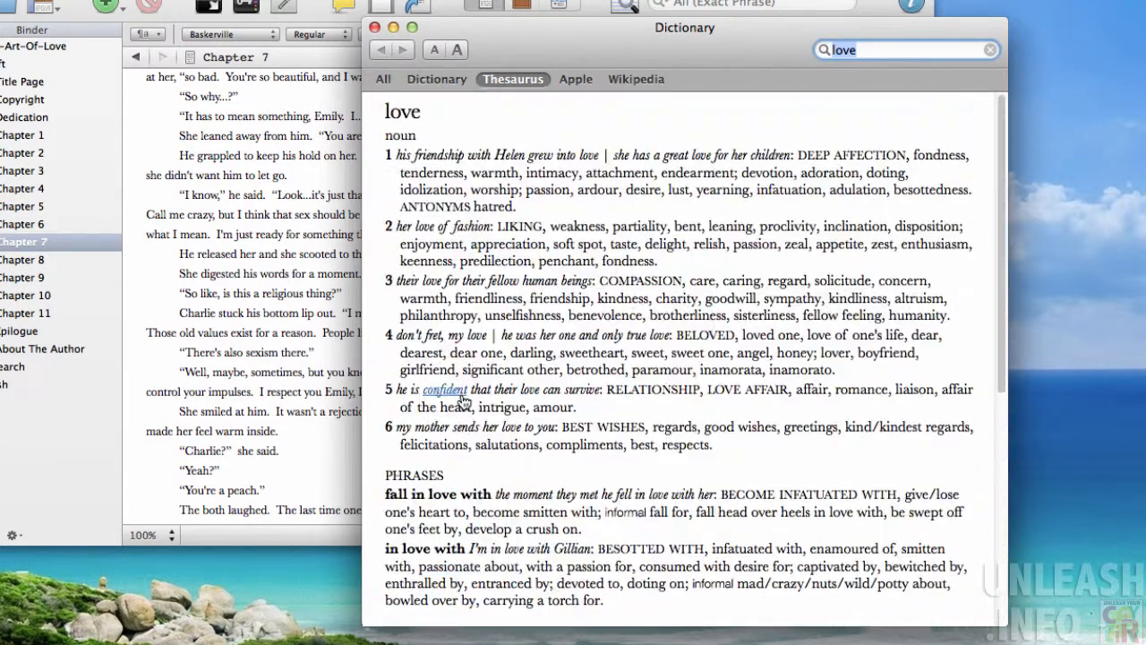
{"action": "left_click", "coordinate": [436, 79]}
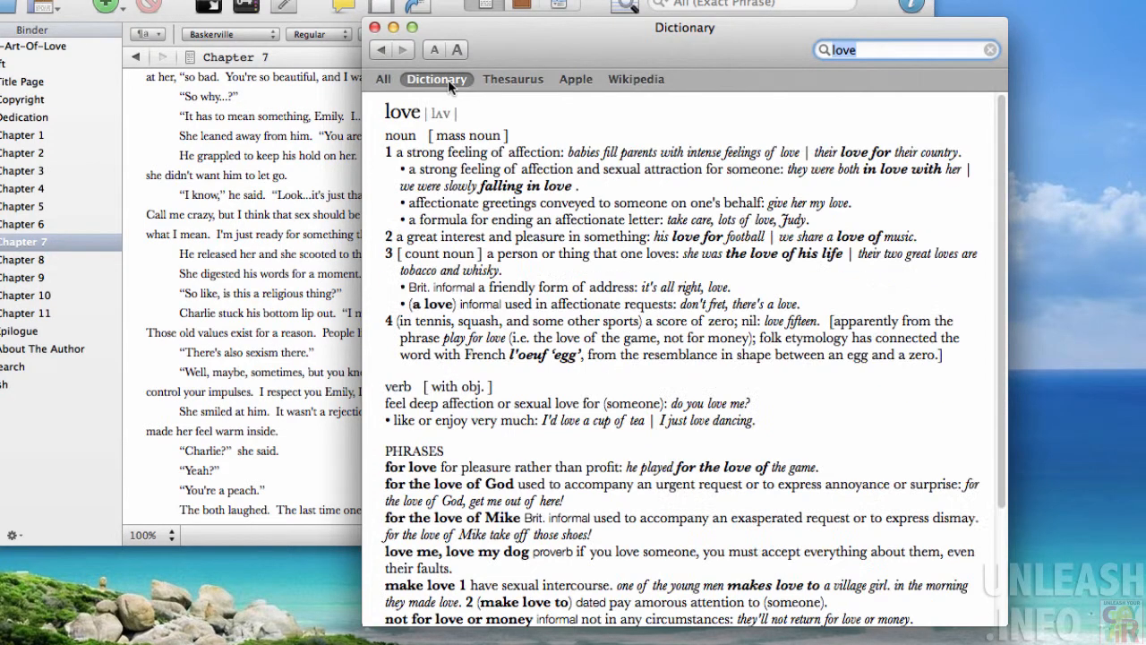
{"action": "left_click", "coordinate": [636, 79]}
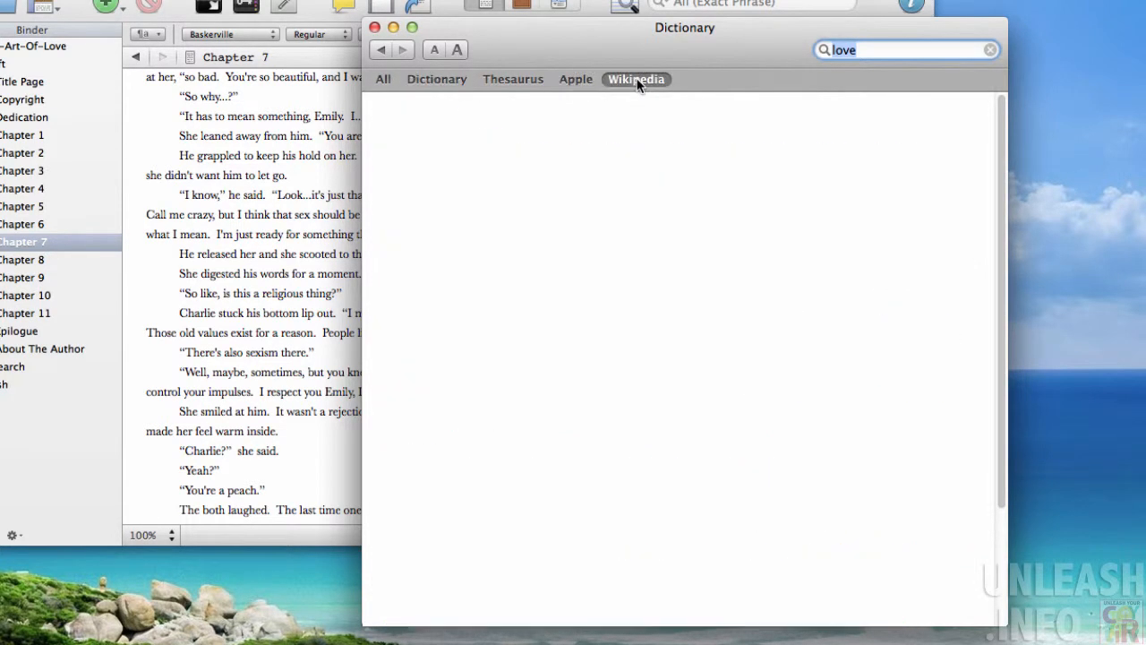
{"action": "left_click", "coordinate": [575, 79]}
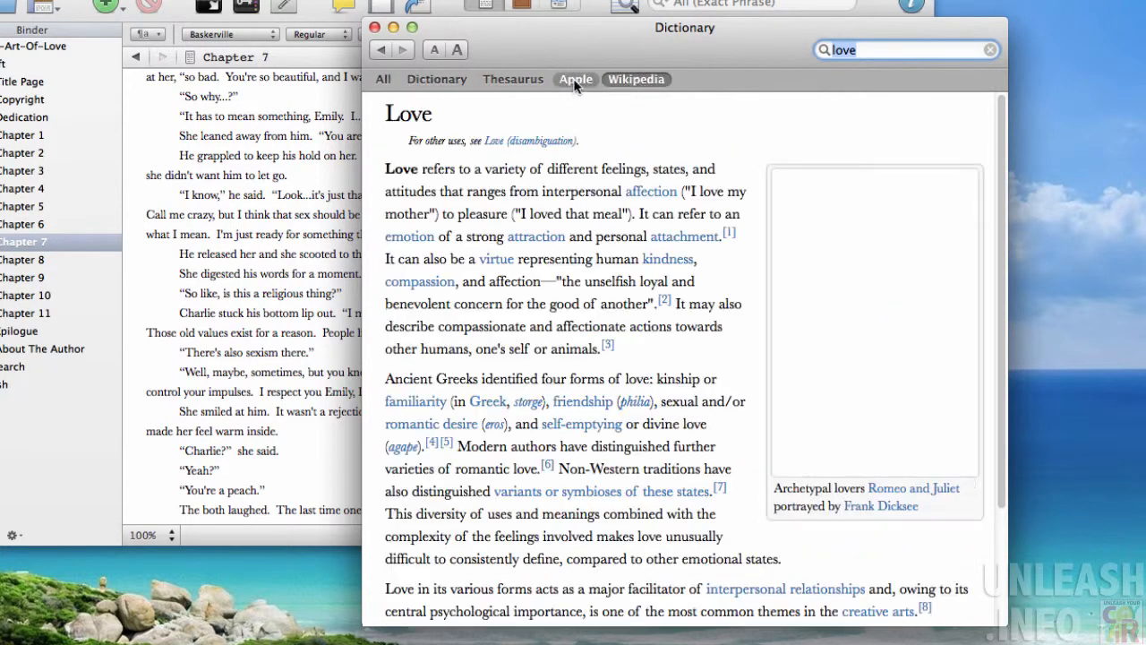
{"action": "left_click", "coordinate": [575, 79]}
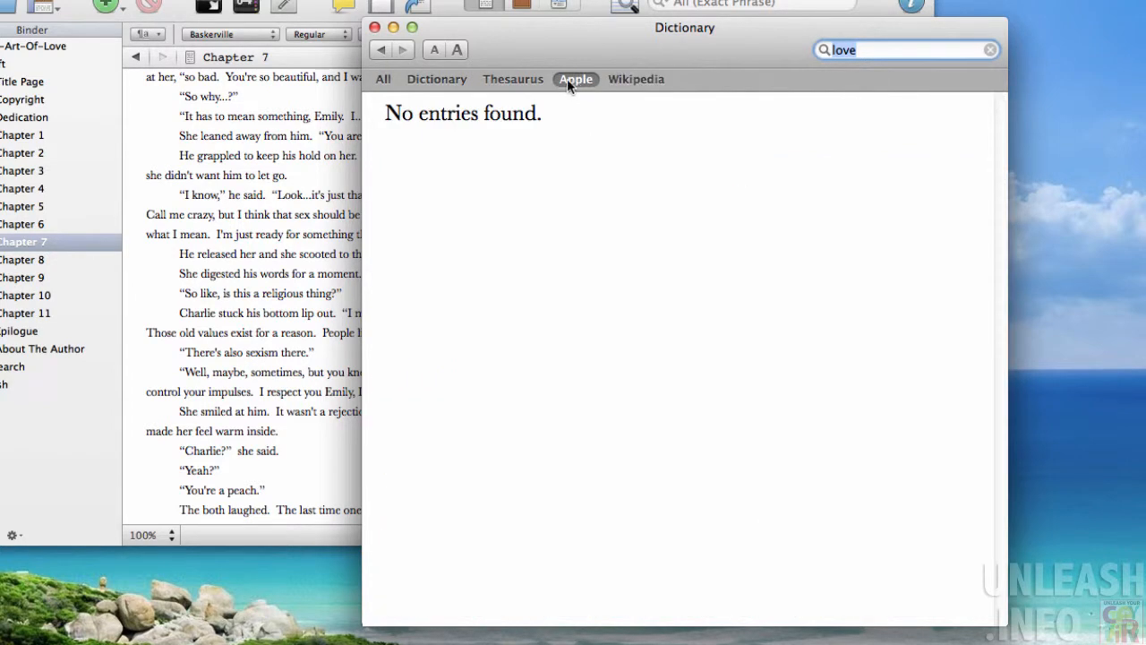
{"action": "left_click", "coordinate": [436, 79]}
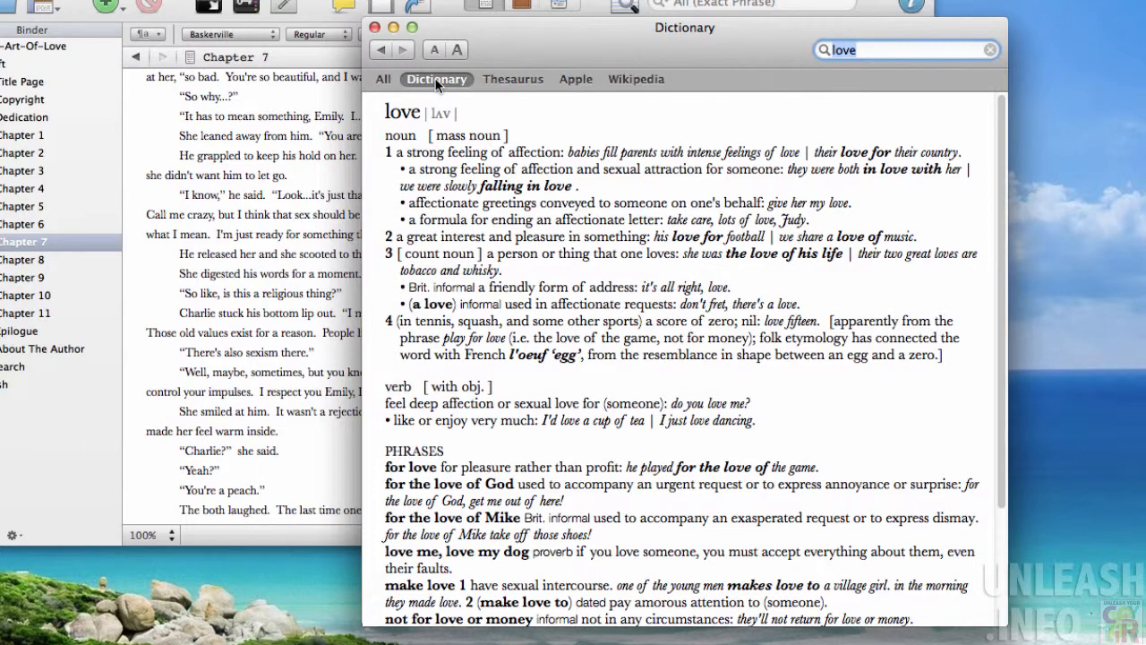
{"action": "mouse_move", "coordinate": [441, 94]}
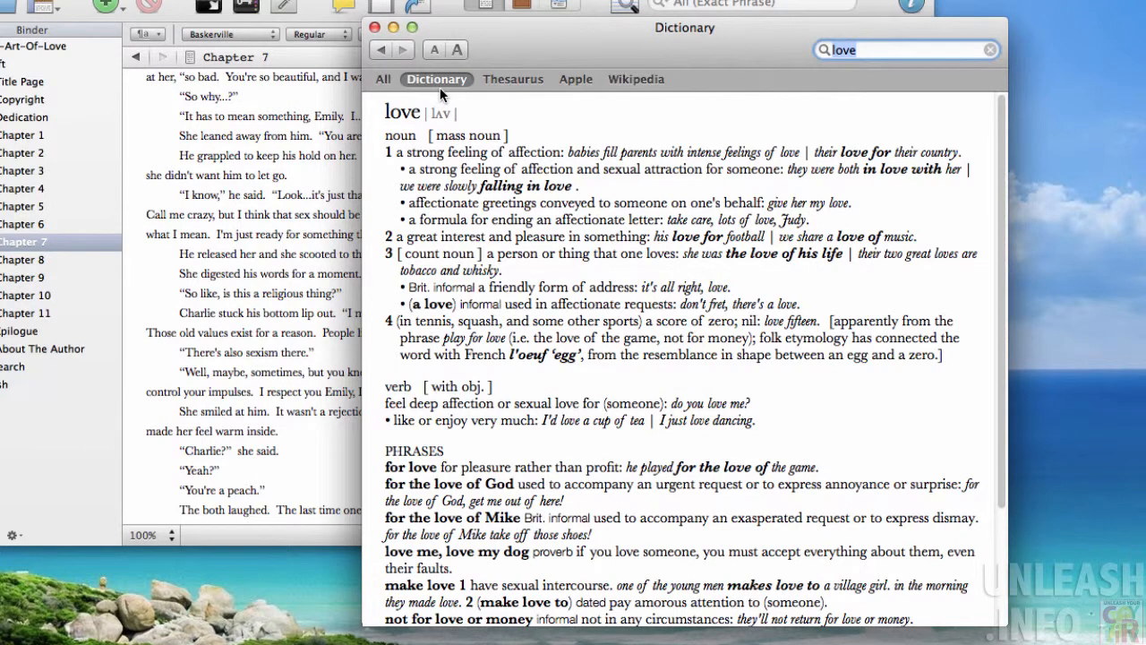
{"action": "left_click", "coordinate": [513, 79]}
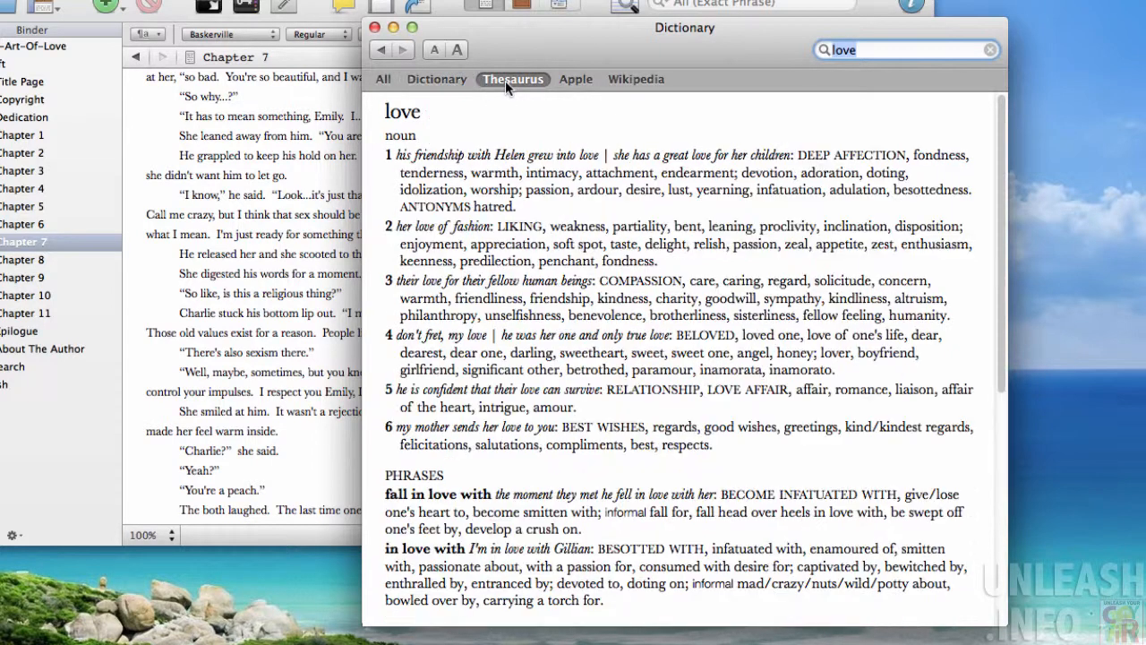